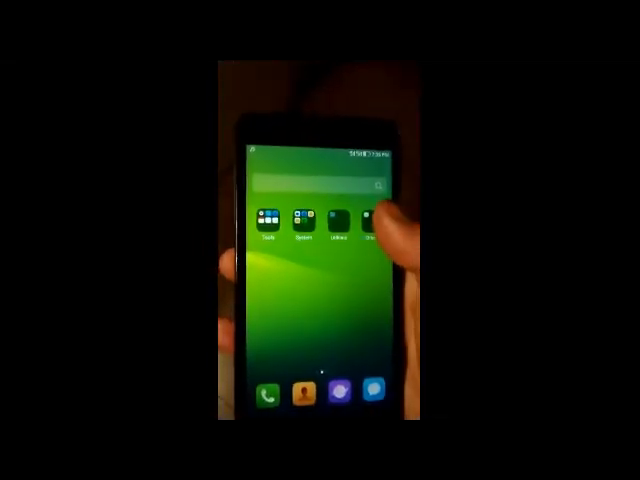
Step: Launch Xposed Installer from the home screen to its welcome overview
{"action": "left_click", "coordinate": [328, 220]}
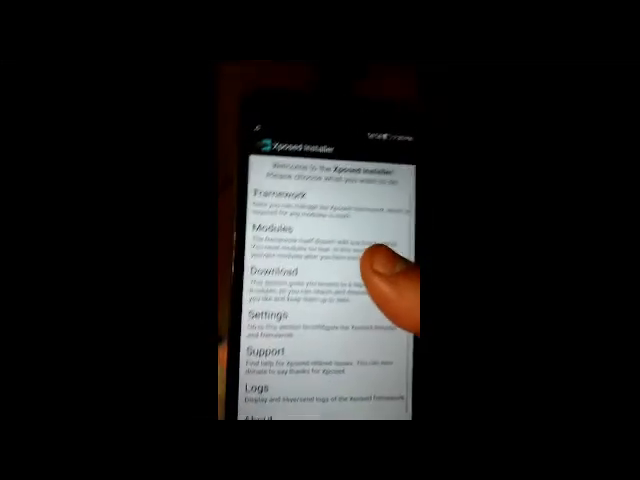
Step: Go to the Framework section showing installation mode and reboot options
{"action": "left_click", "coordinate": [270, 240]}
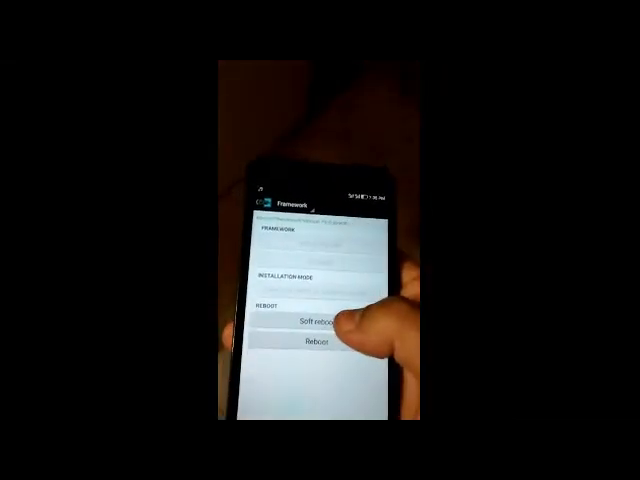
Step: Soft-reboot the phone so the Xposed framework activates
{"action": "left_click", "coordinate": [318, 320]}
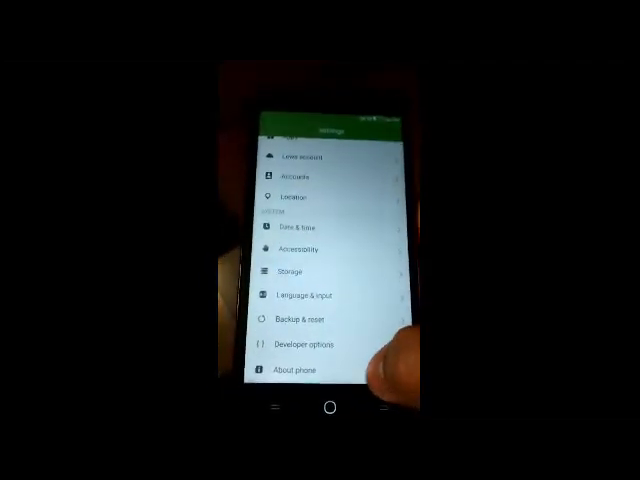
Step: In Developer options, bring up the Root access choices to allow Apps and ADB
{"action": "left_click", "coordinate": [298, 372]}
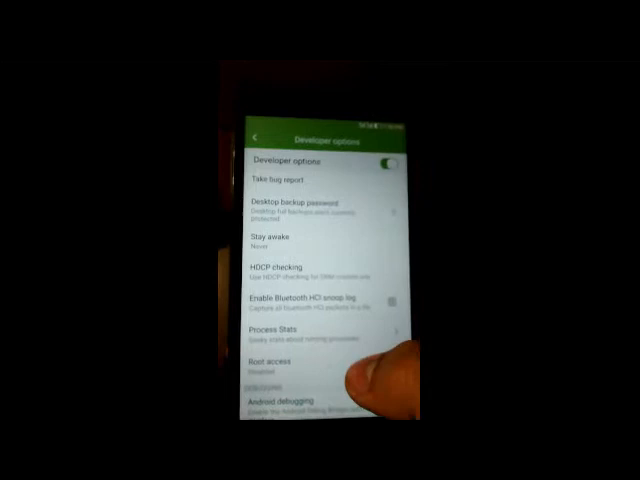
{"action": "left_click", "coordinate": [282, 364]}
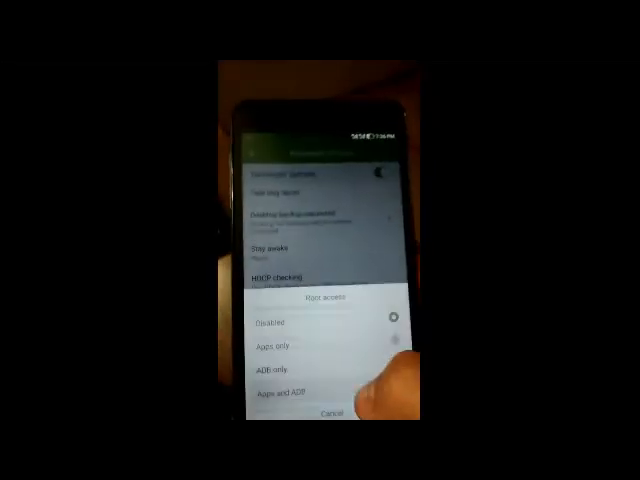